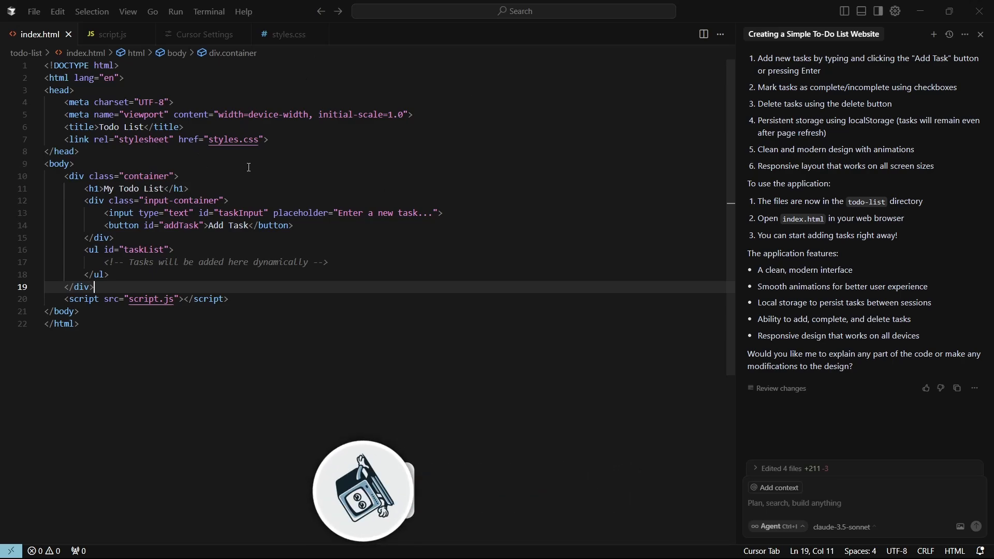
# - Open Cursor Settings and start the VS Code Import, bringing up the replace warning
pyautogui.click(59, 163)
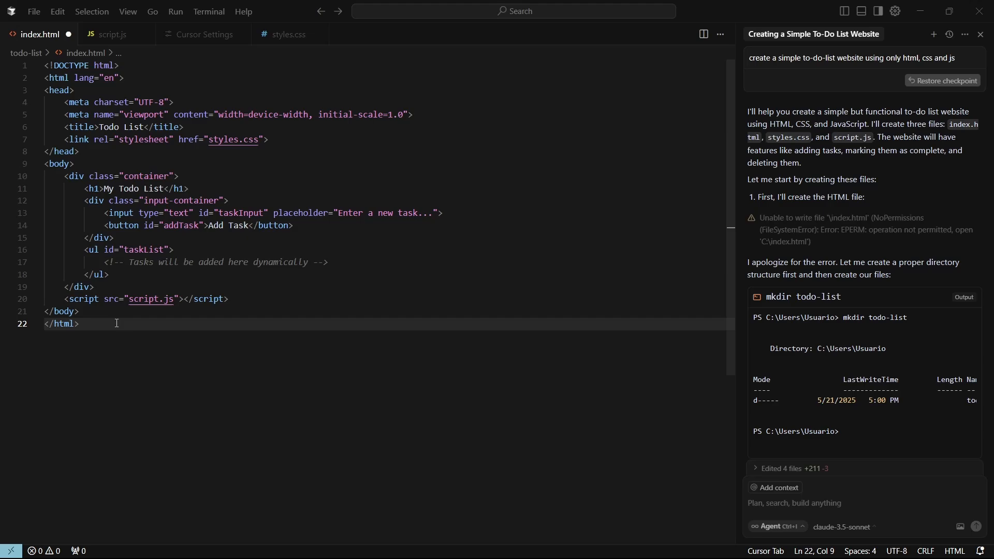
pyautogui.click(79, 324)
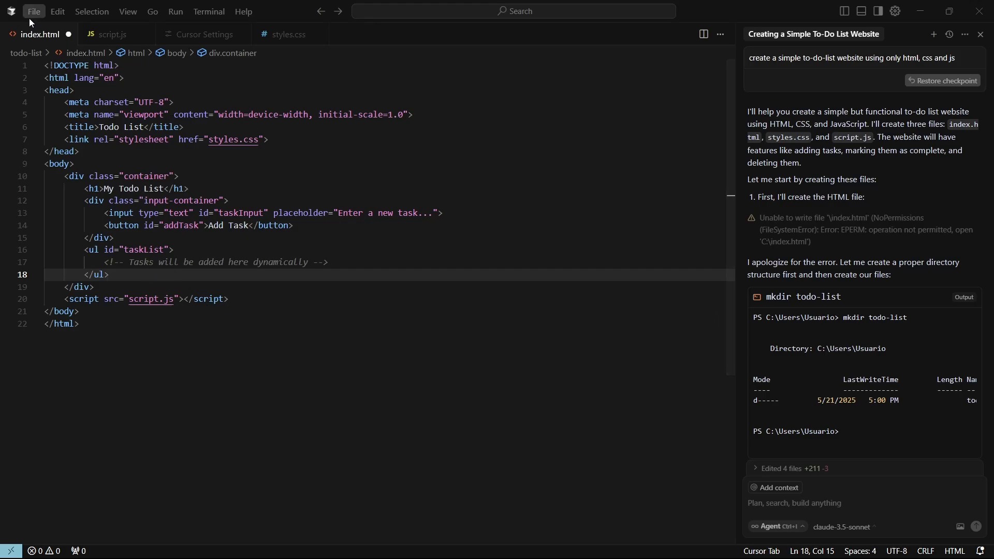
pyautogui.moveTo(894, 9)
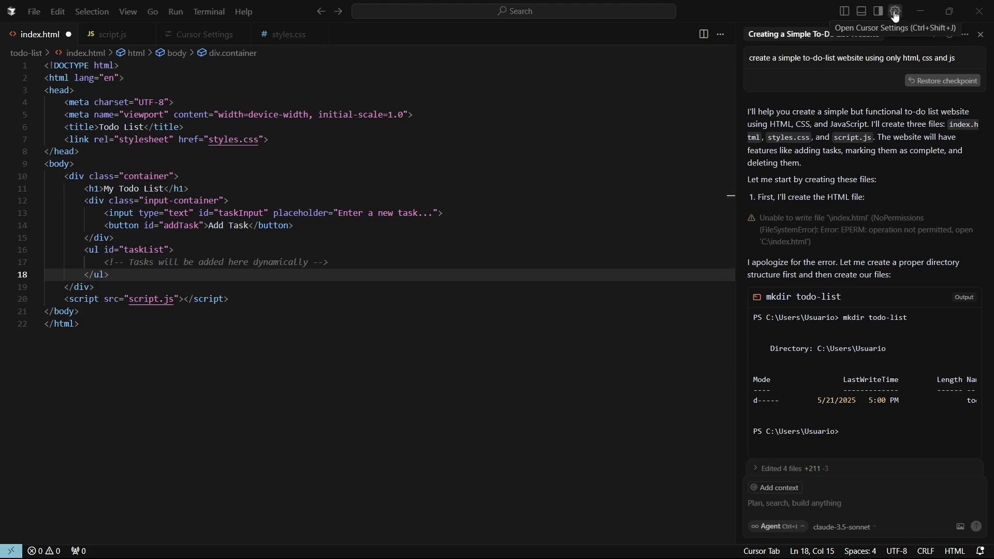
pyautogui.click(896, 10)
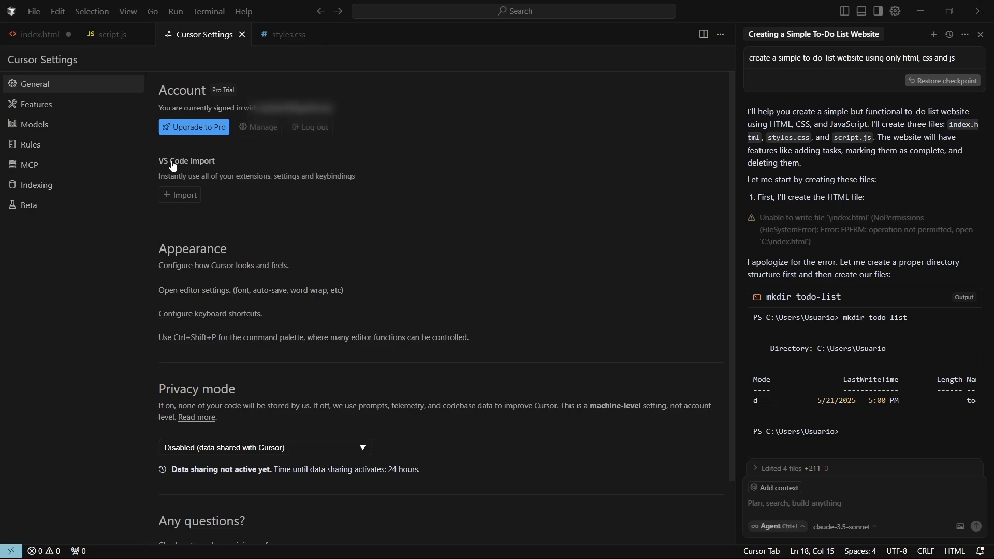
pyautogui.moveTo(163, 187)
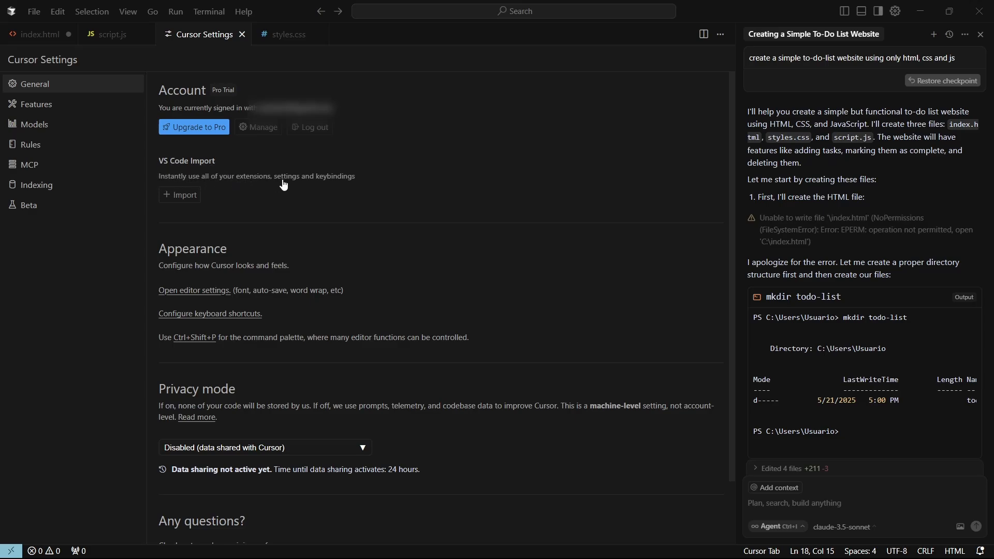
pyautogui.moveTo(178, 200)
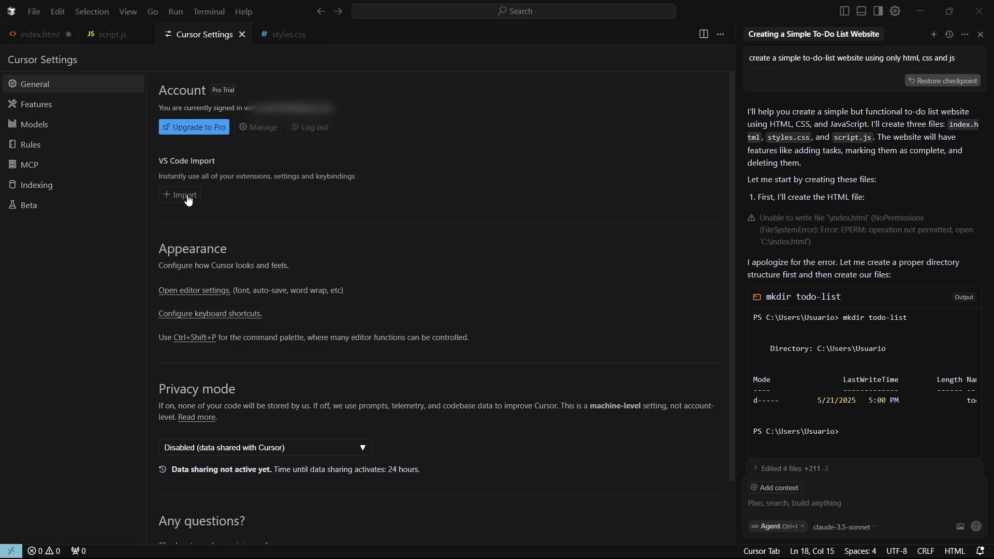
pyautogui.click(179, 194)
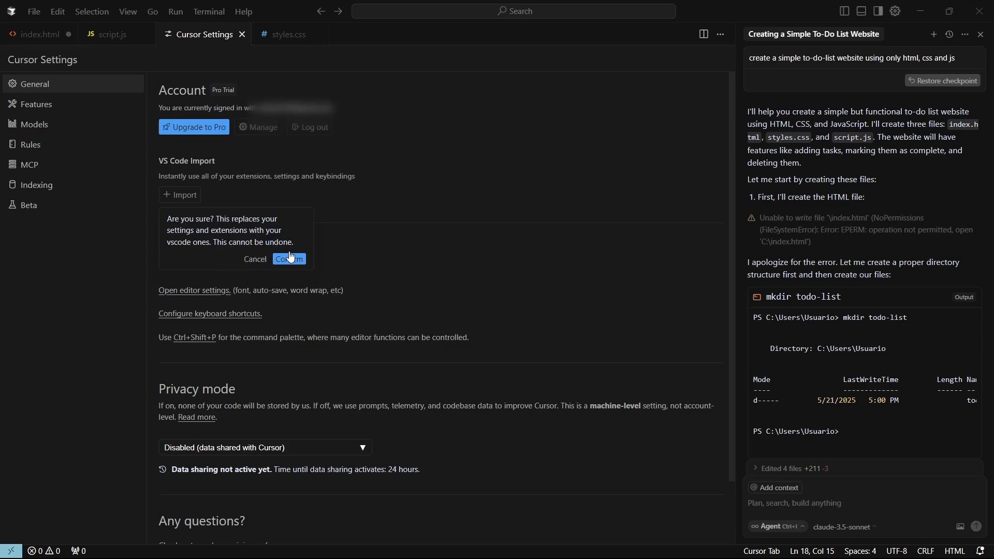
pyautogui.moveTo(249, 224)
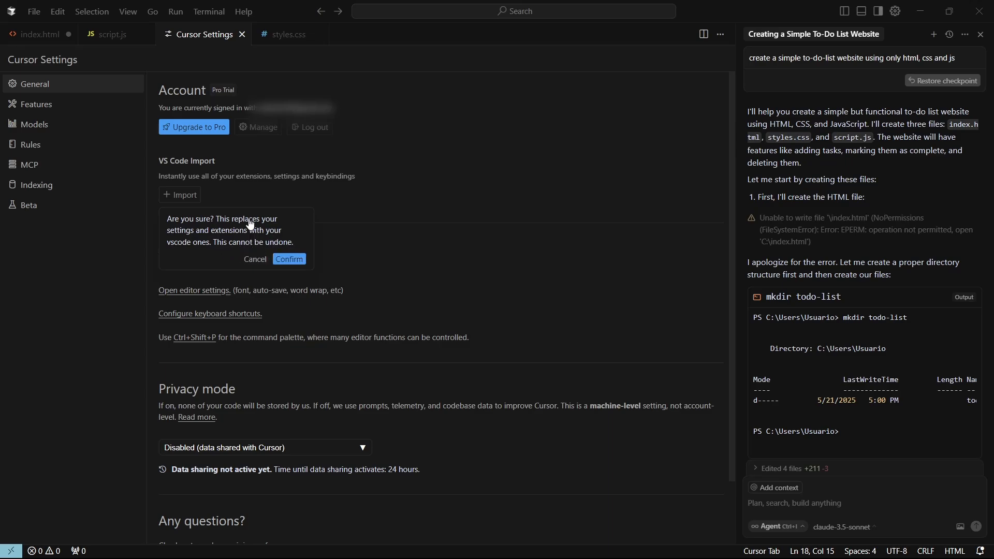
pyautogui.moveTo(211, 59)
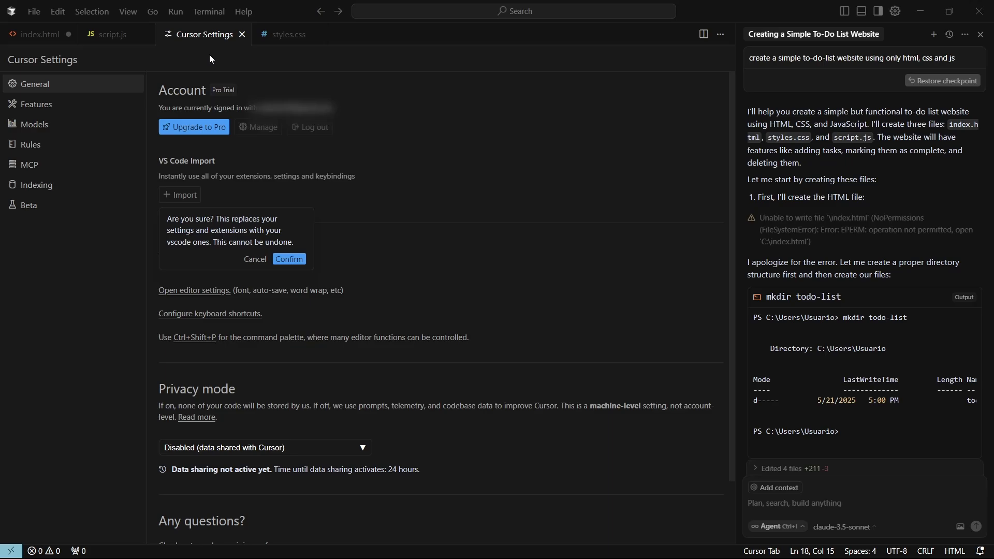
pyautogui.moveTo(676, 86)
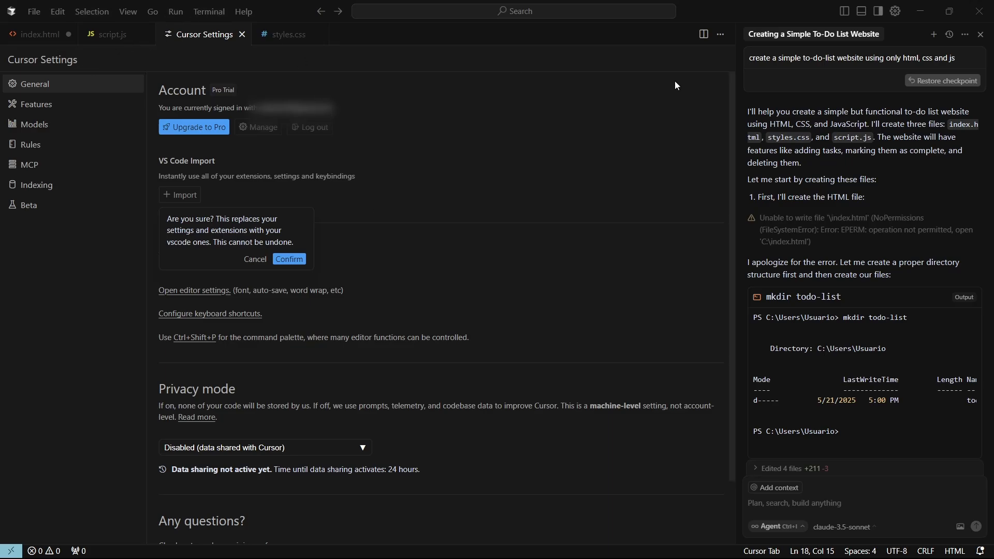
pyautogui.moveTo(288, 259)
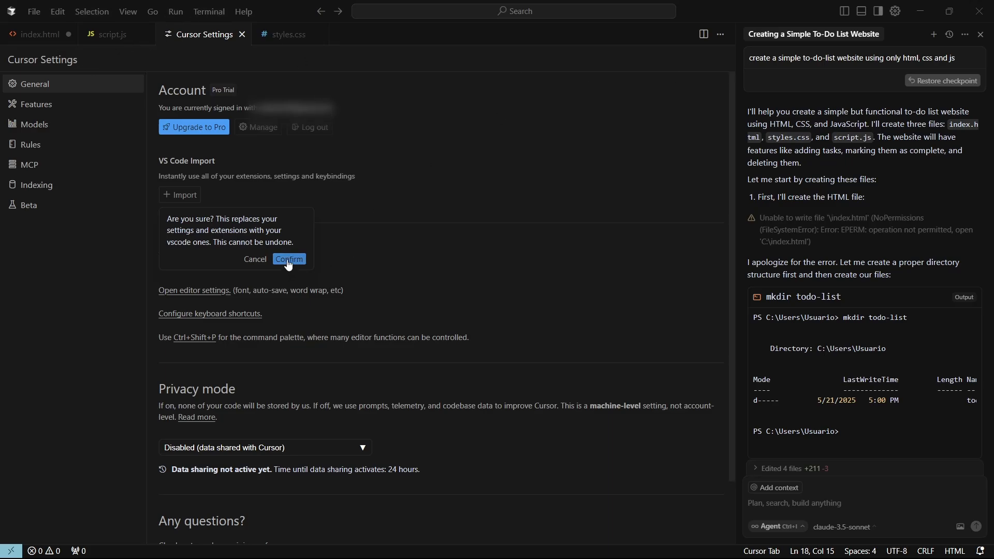
# - Confirm replacing Cursor's settings and extensions with the VS Code ones
pyautogui.click(289, 259)
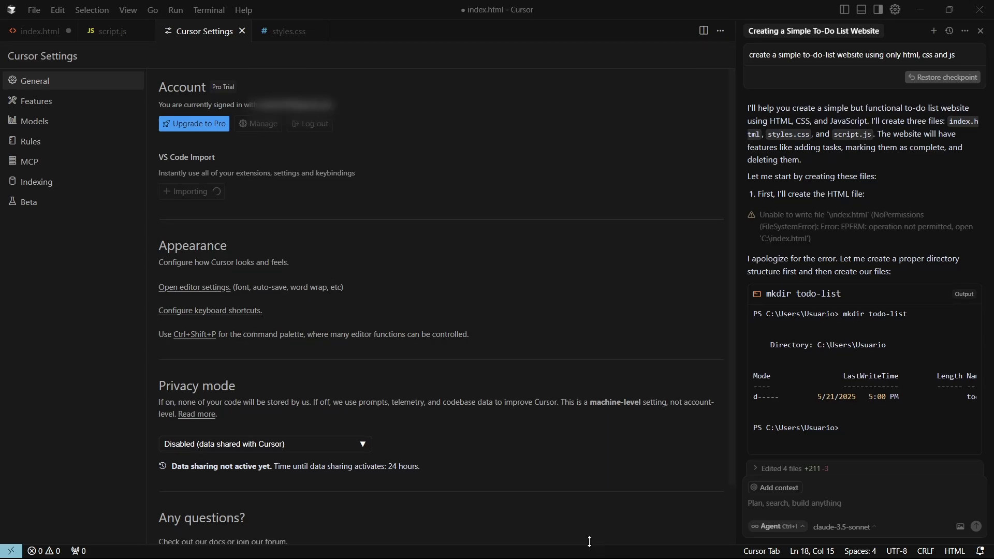
pyautogui.moveTo(290, 223)
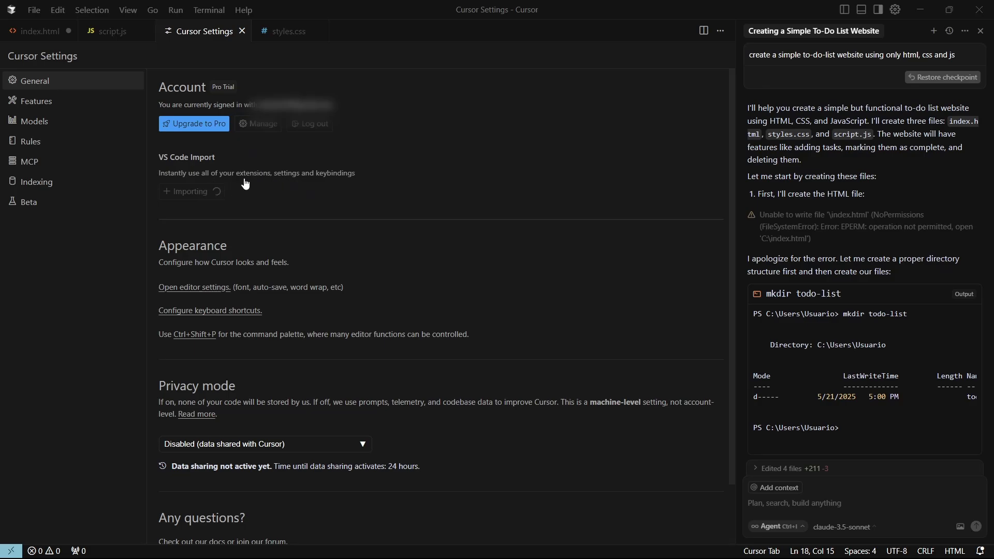
pyautogui.moveTo(235, 198)
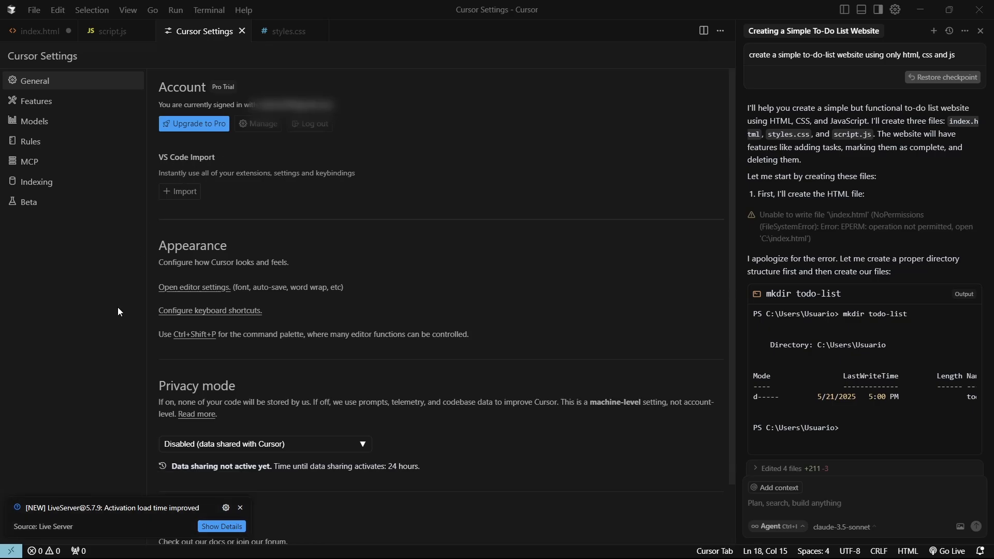
pyautogui.moveTo(52, 517)
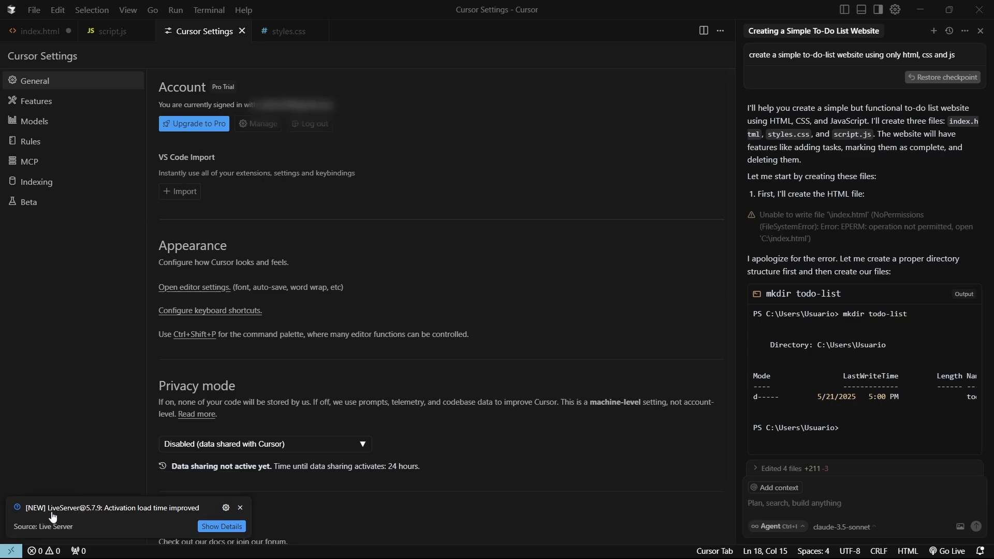
pyautogui.moveTo(887, 534)
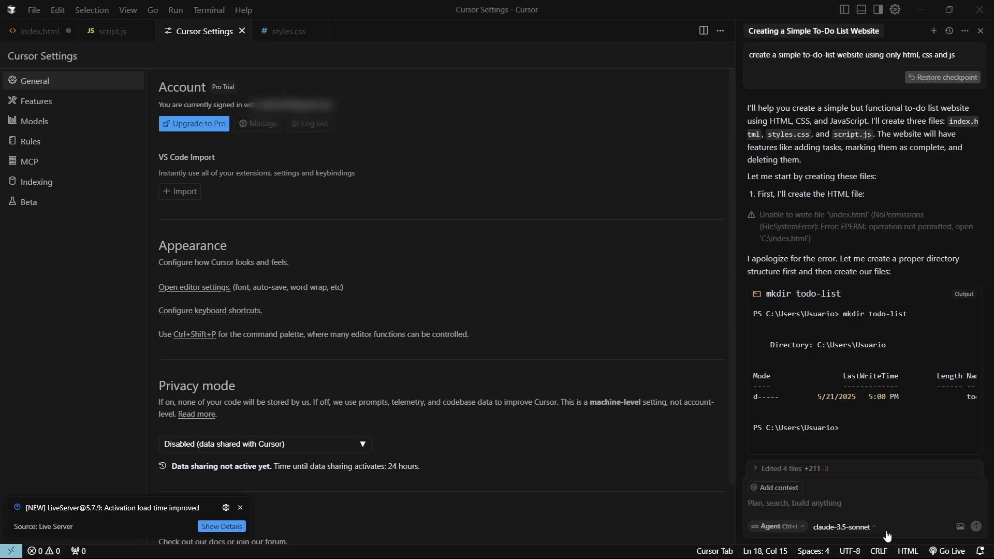
pyautogui.moveTo(943, 552)
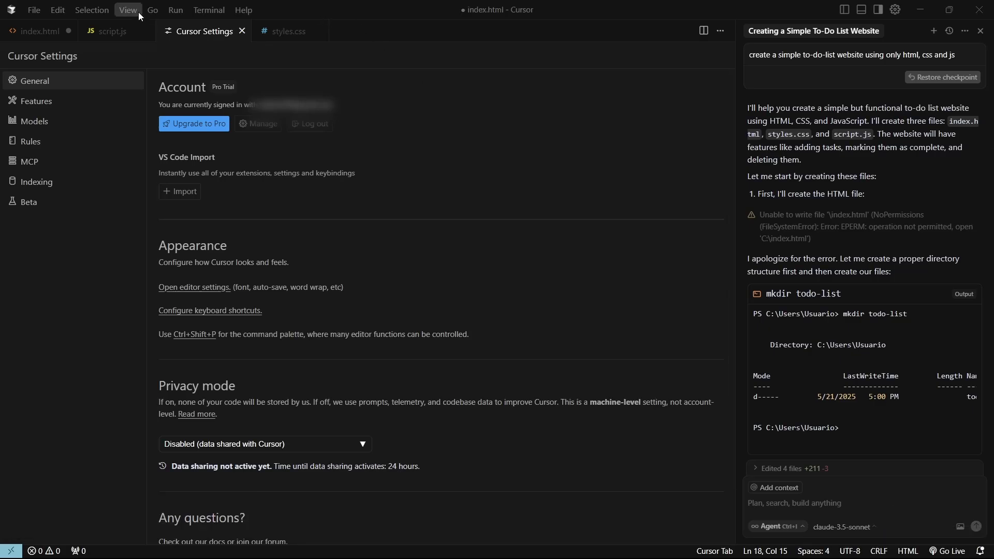
# - Show the Extensions panel with Live Server, Docker and Python, then return to index.html
pyautogui.click(128, 10)
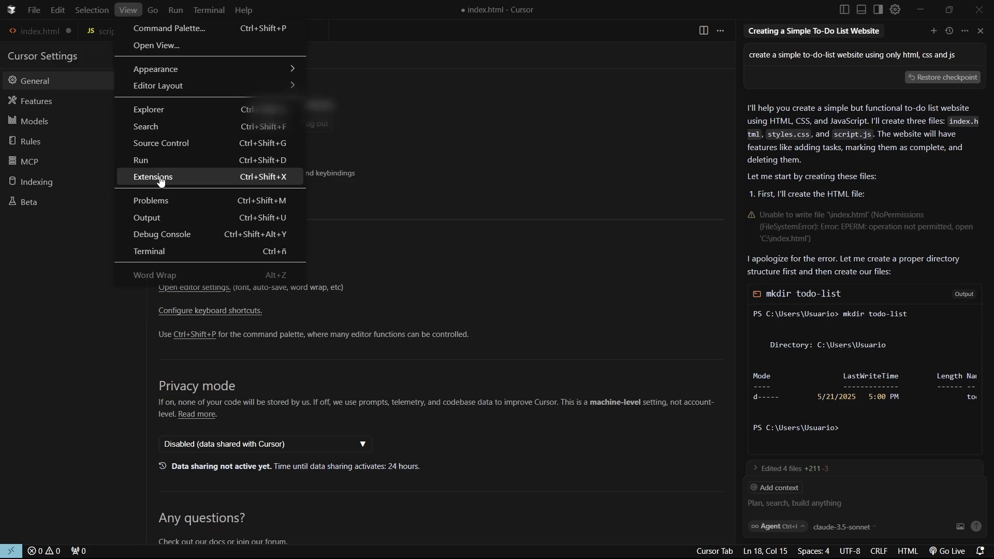
pyautogui.click(152, 176)
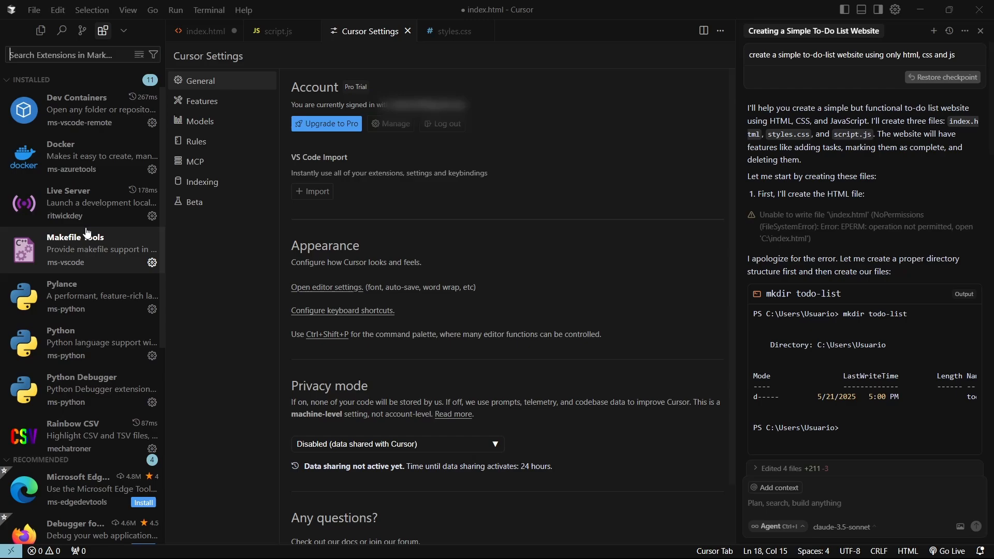
pyautogui.moveTo(303, 343)
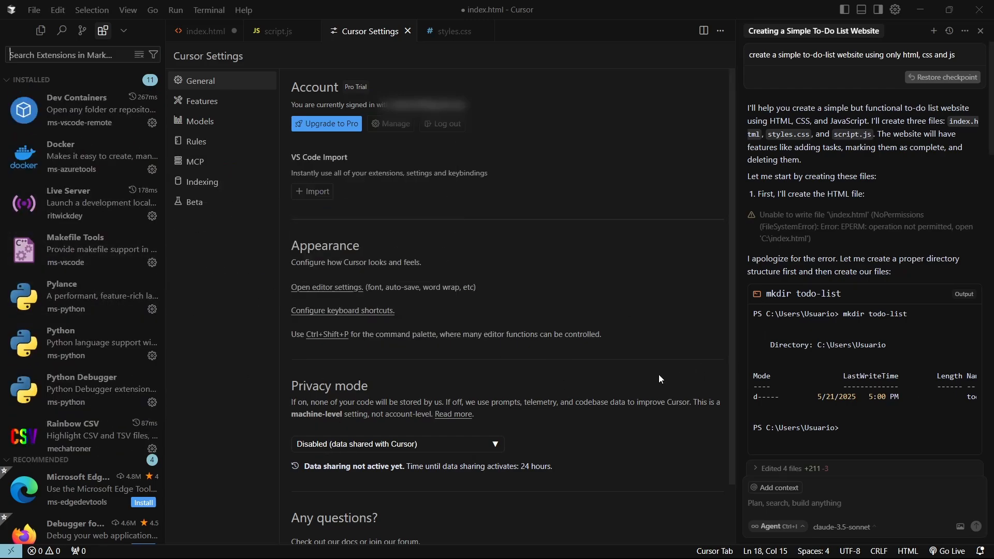
pyautogui.moveTo(628, 380)
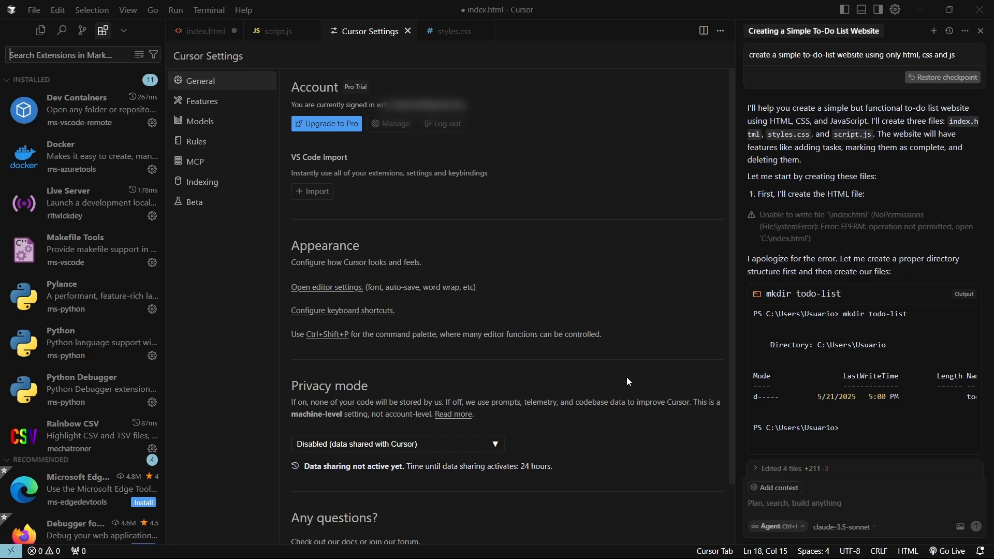
pyautogui.moveTo(84, 243)
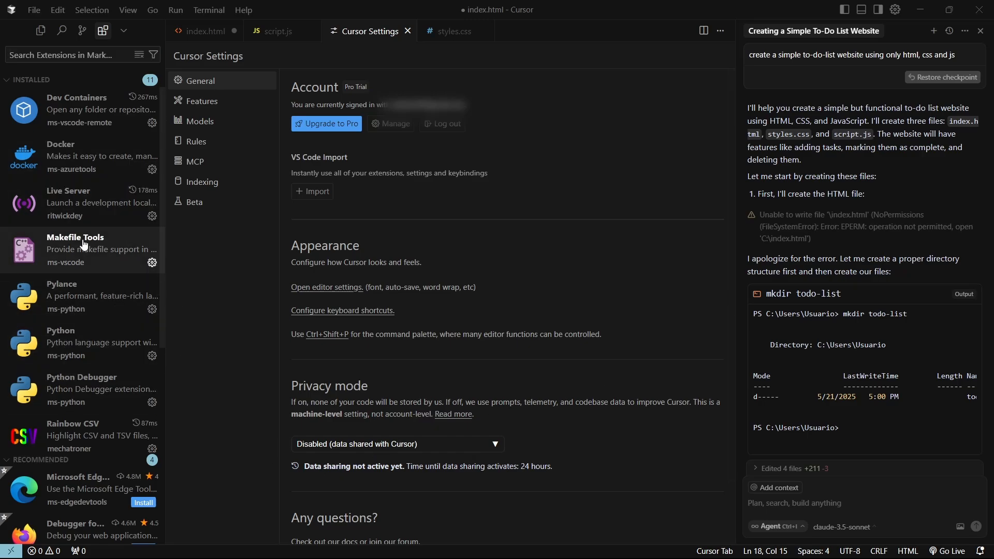
pyautogui.click(206, 31)
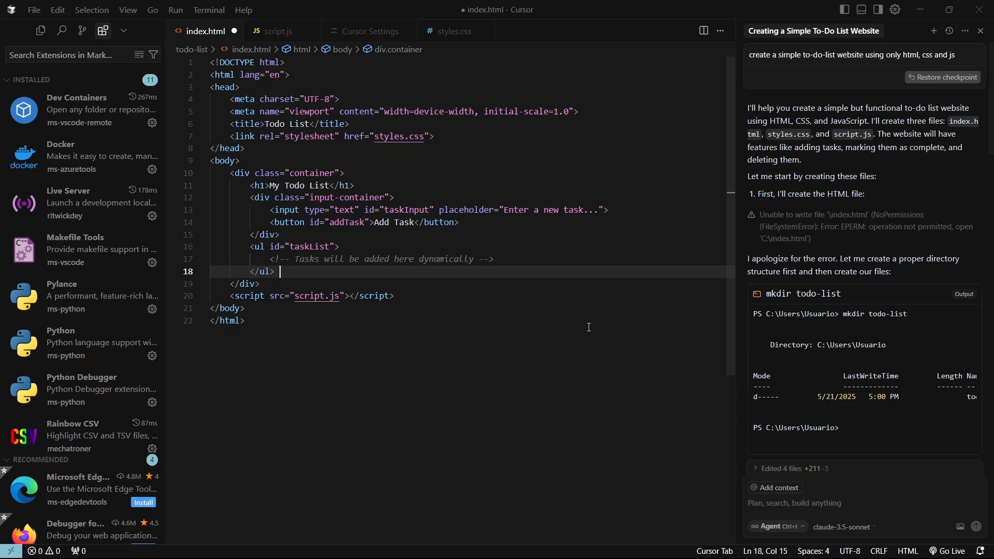
pyautogui.moveTo(323, 324)
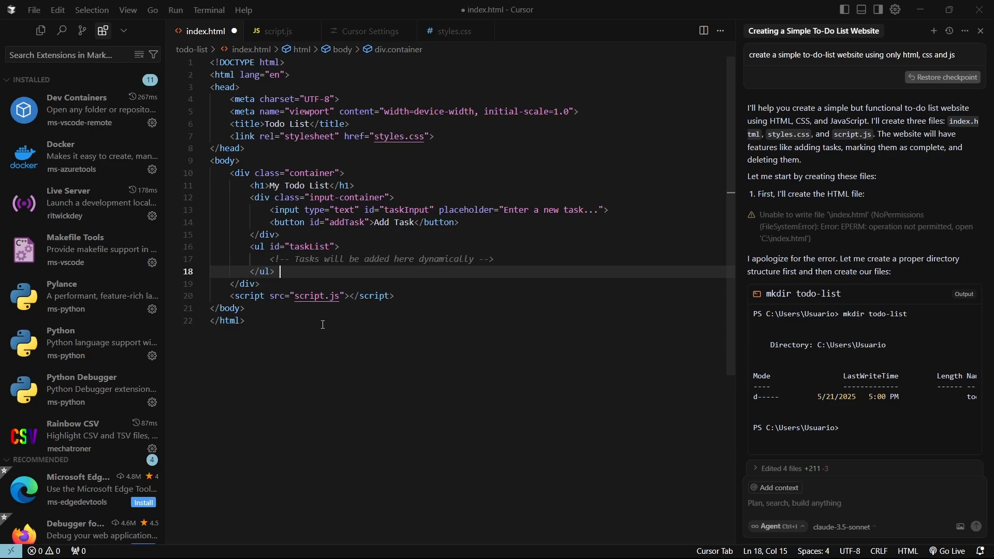